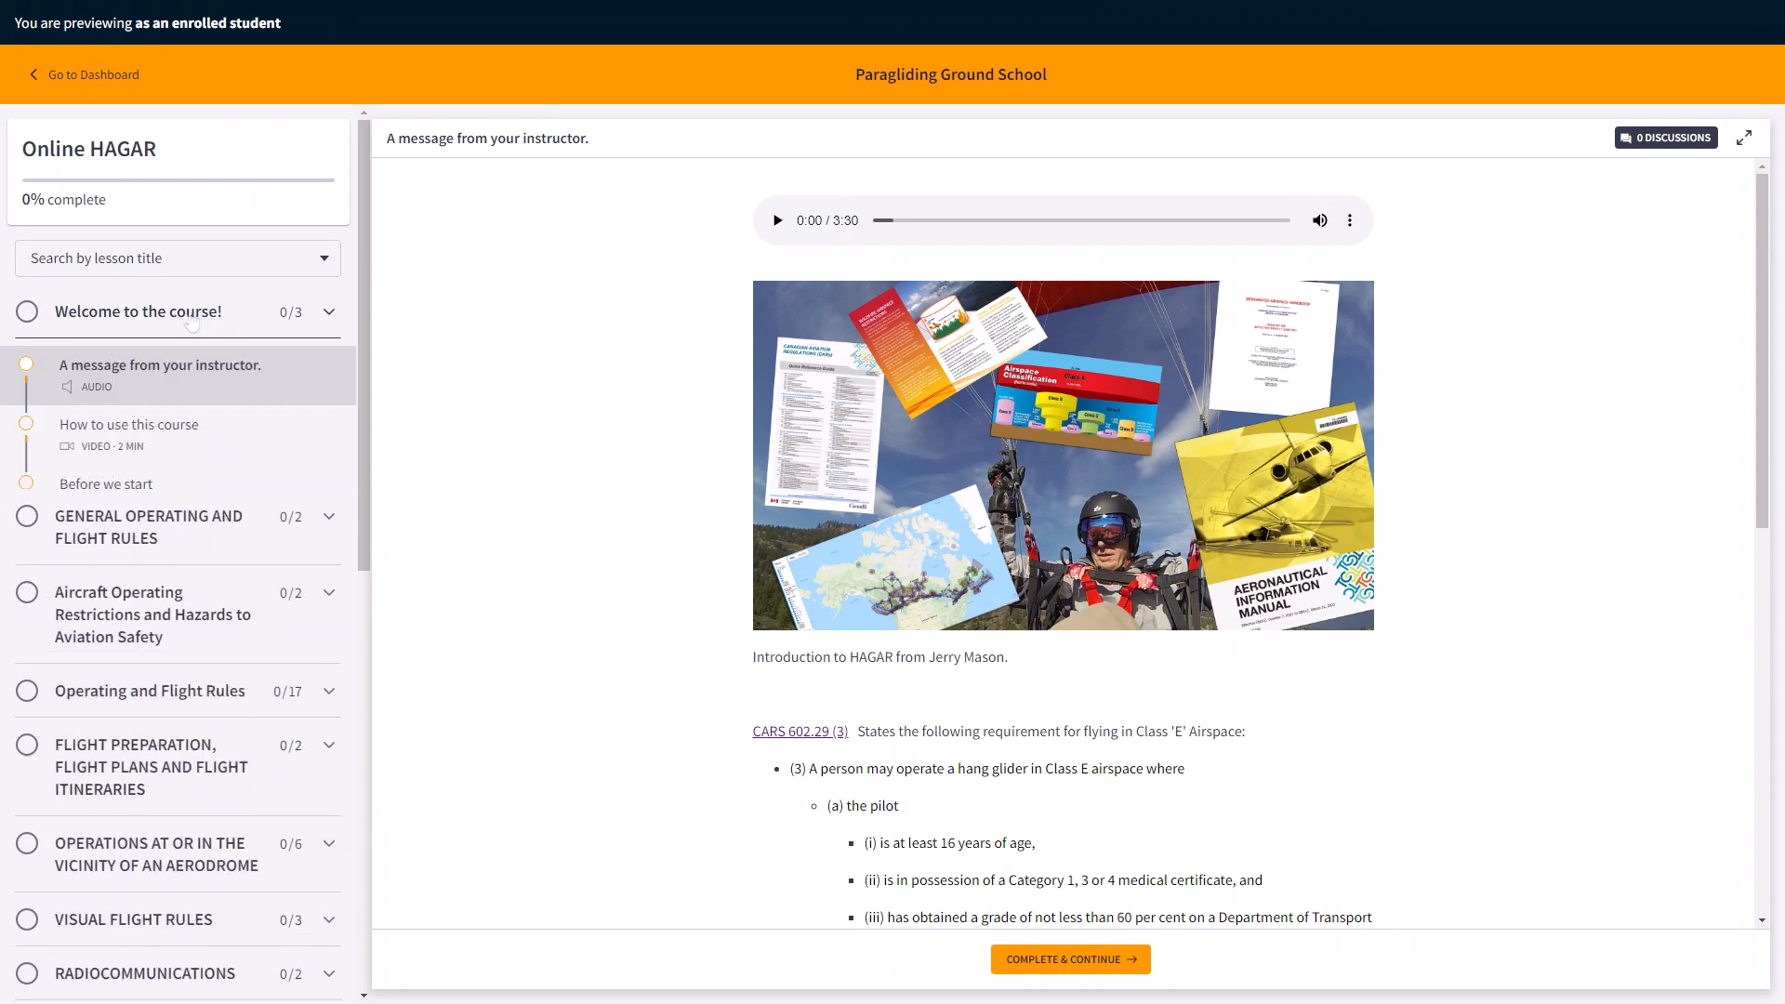
# - Step through How to use this course and Before we start, then follow the Class E airspace study guide link
pyautogui.click(130, 424)
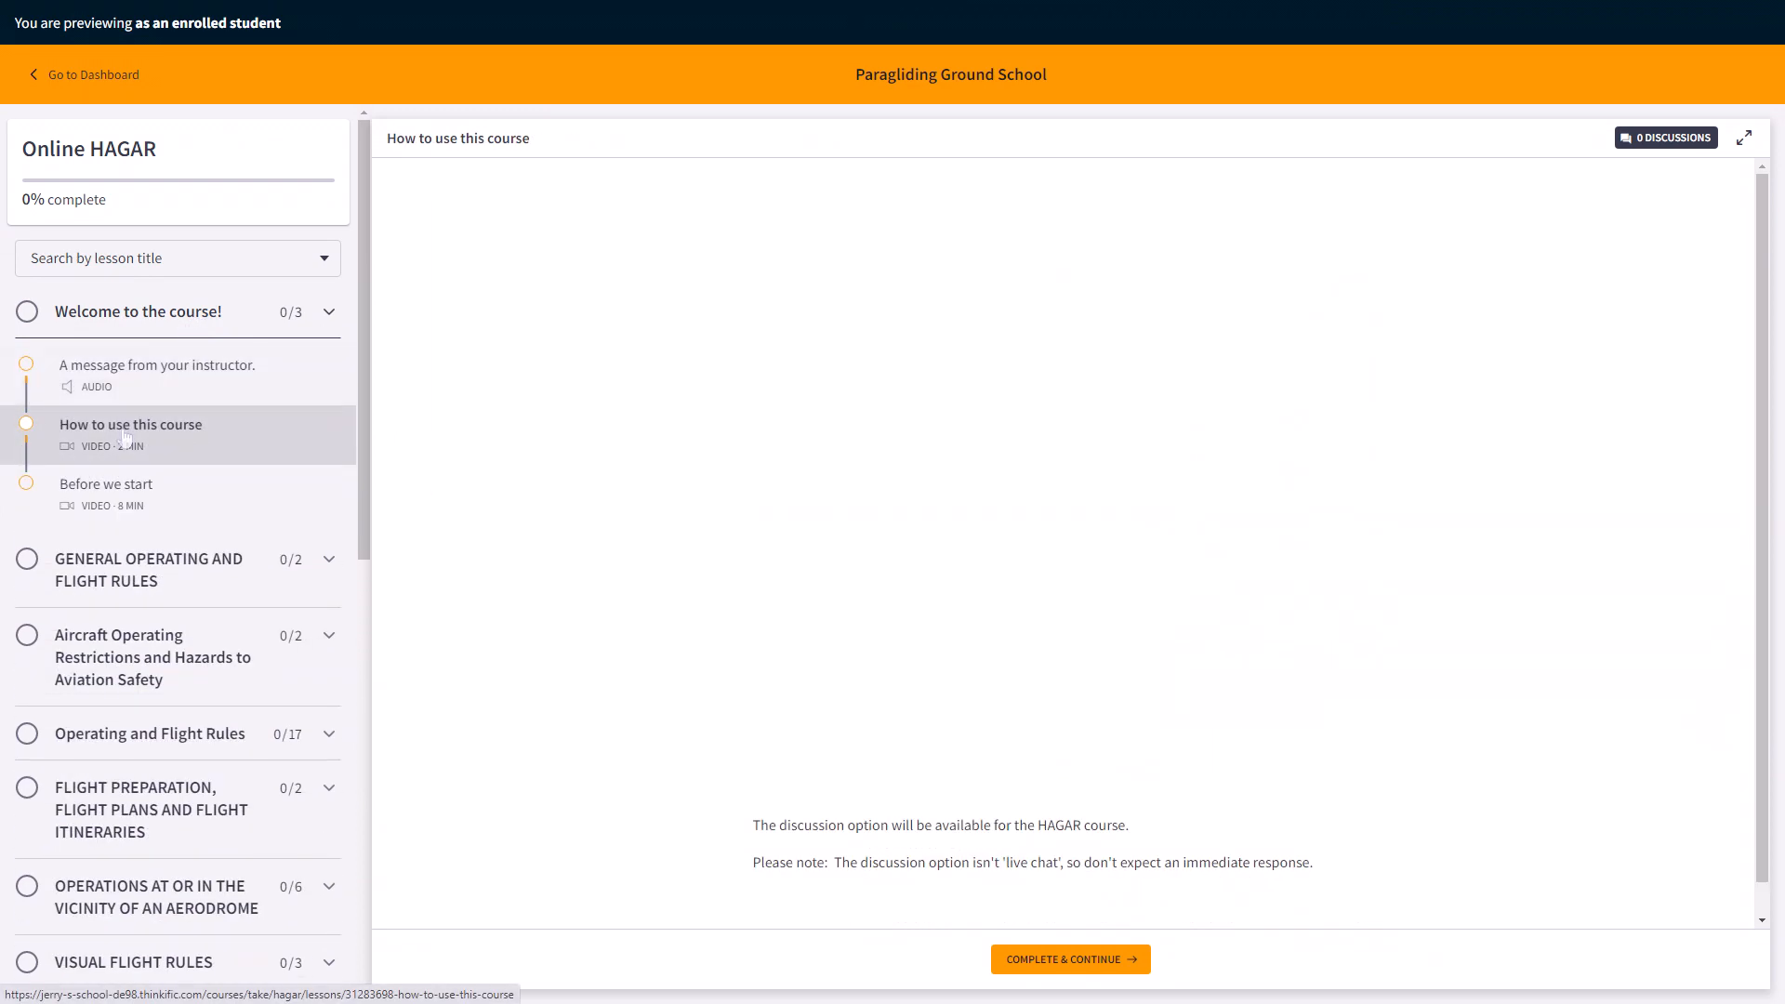
pyautogui.click(106, 483)
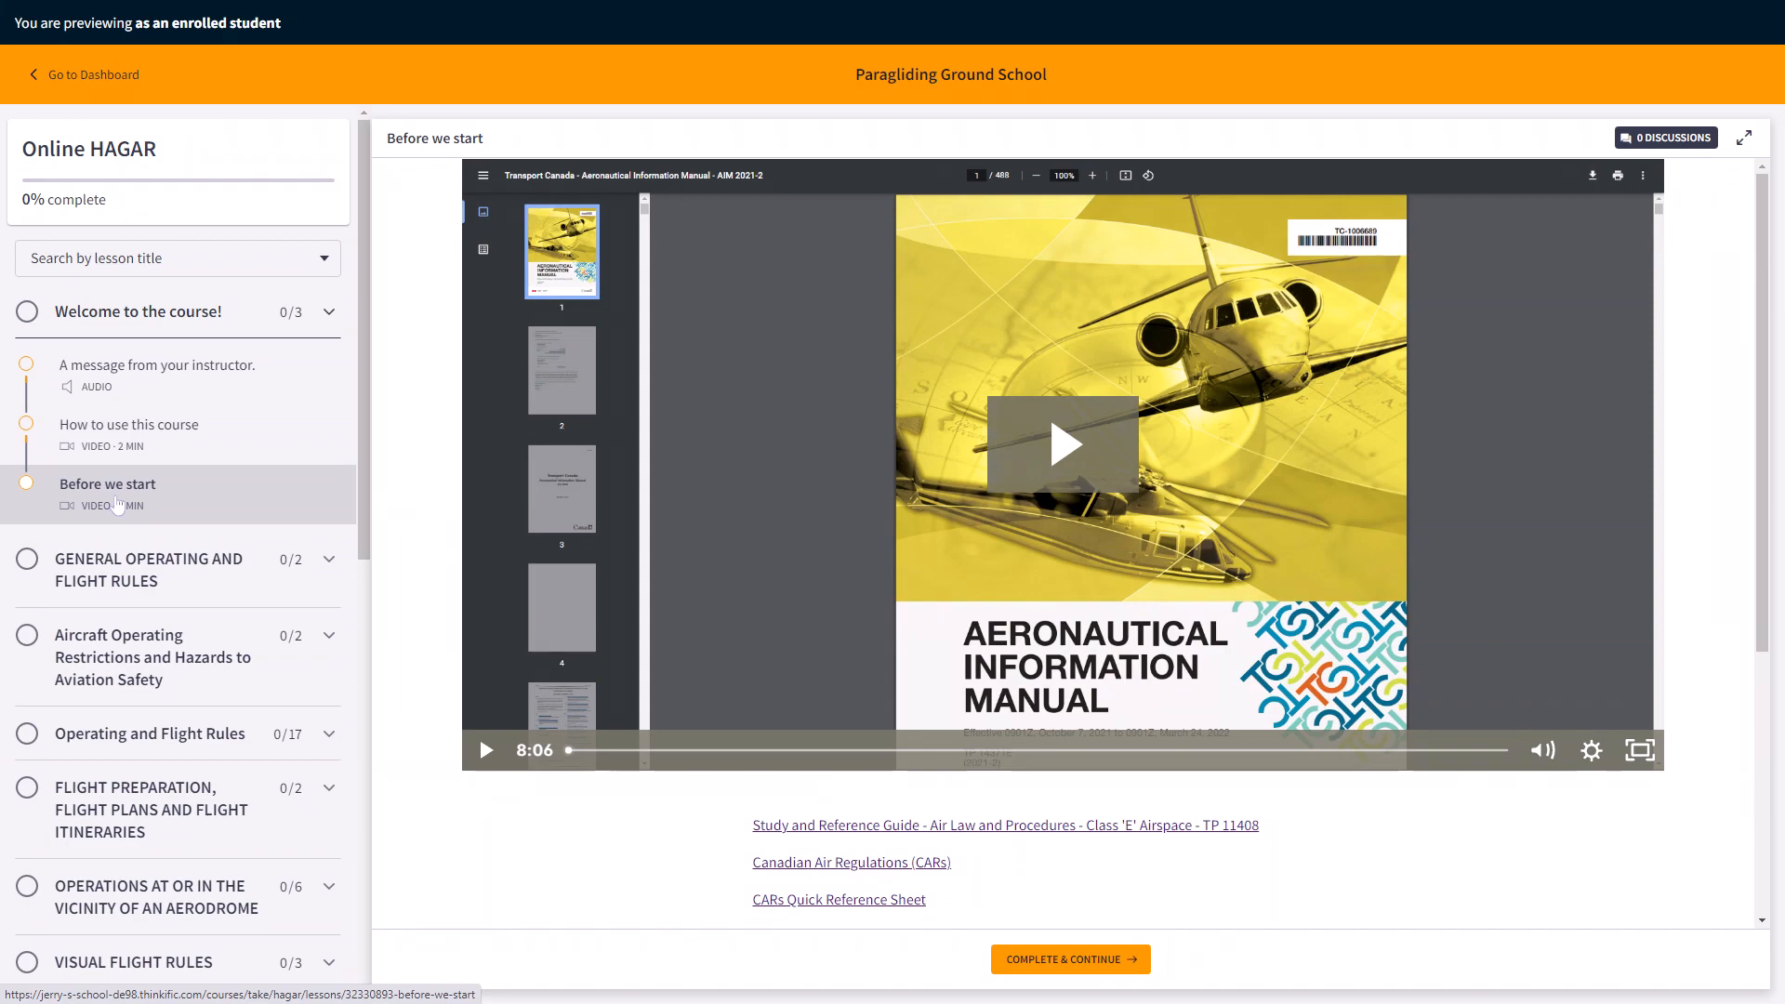
pyautogui.click(1004, 824)
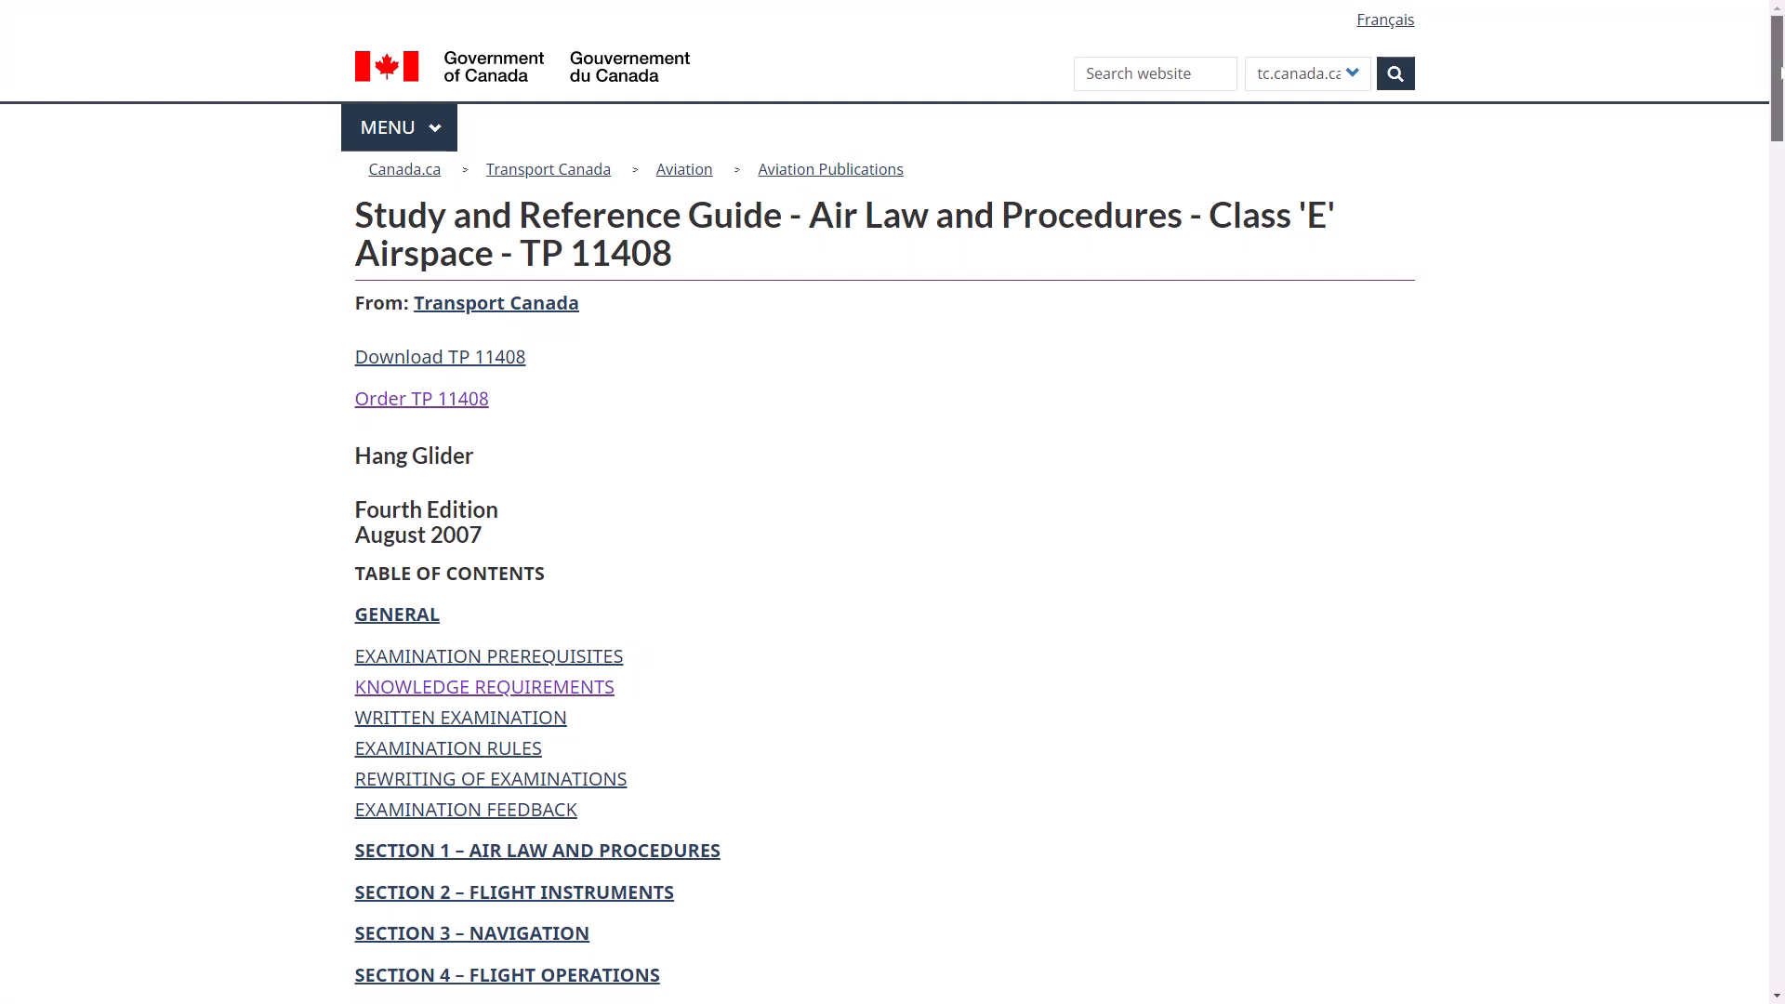
# - Scroll the TP 11408 table of contents and the Right of Way lesson before reaching the altimeter lesson
pyautogui.scroll(-3)
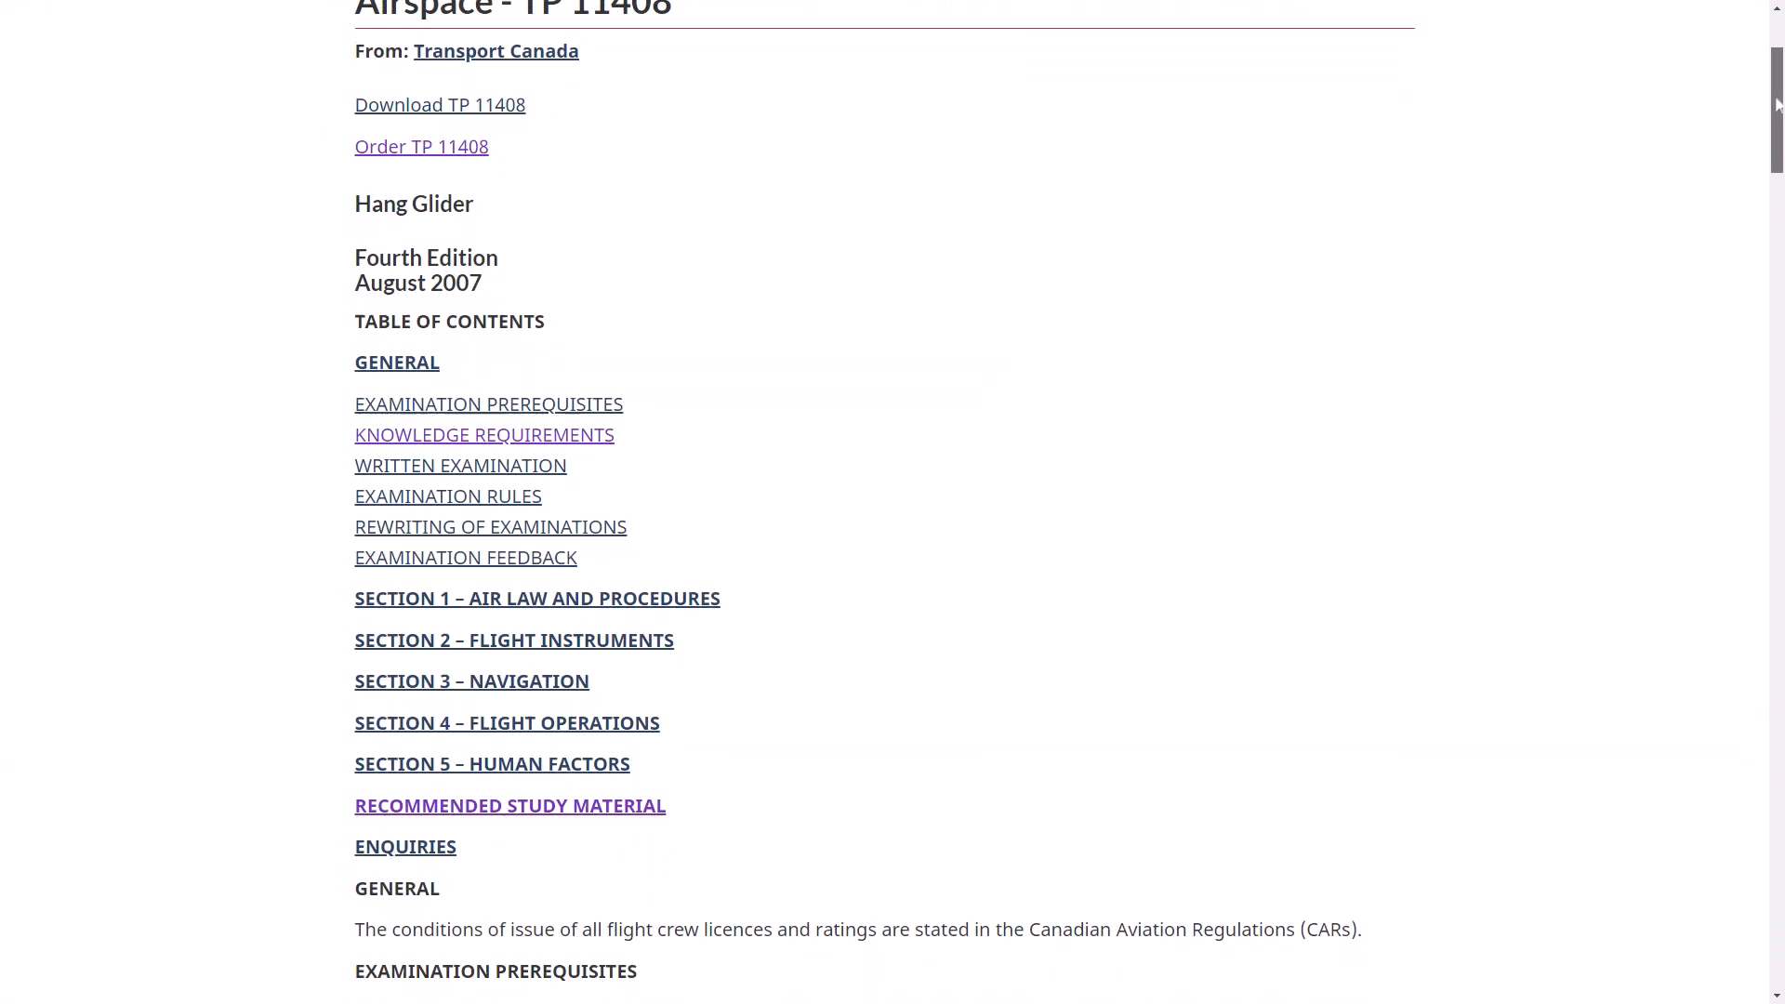
pyautogui.scroll(-3)
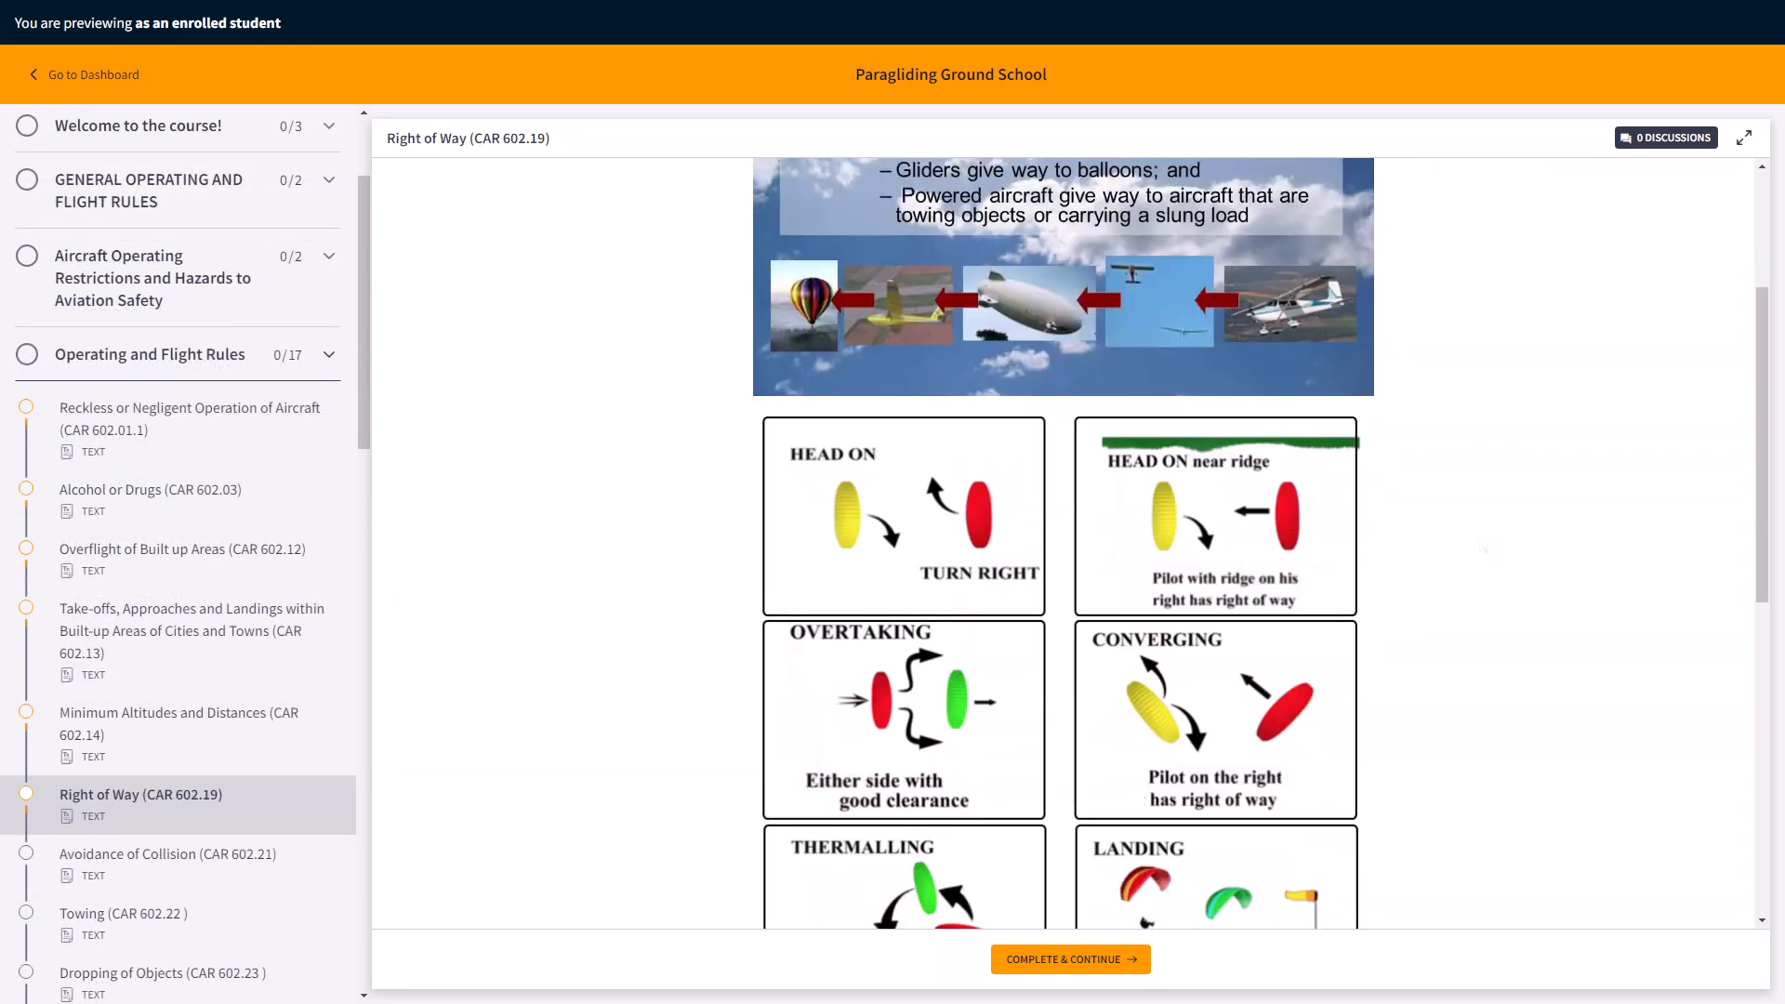
pyautogui.scroll(-3)
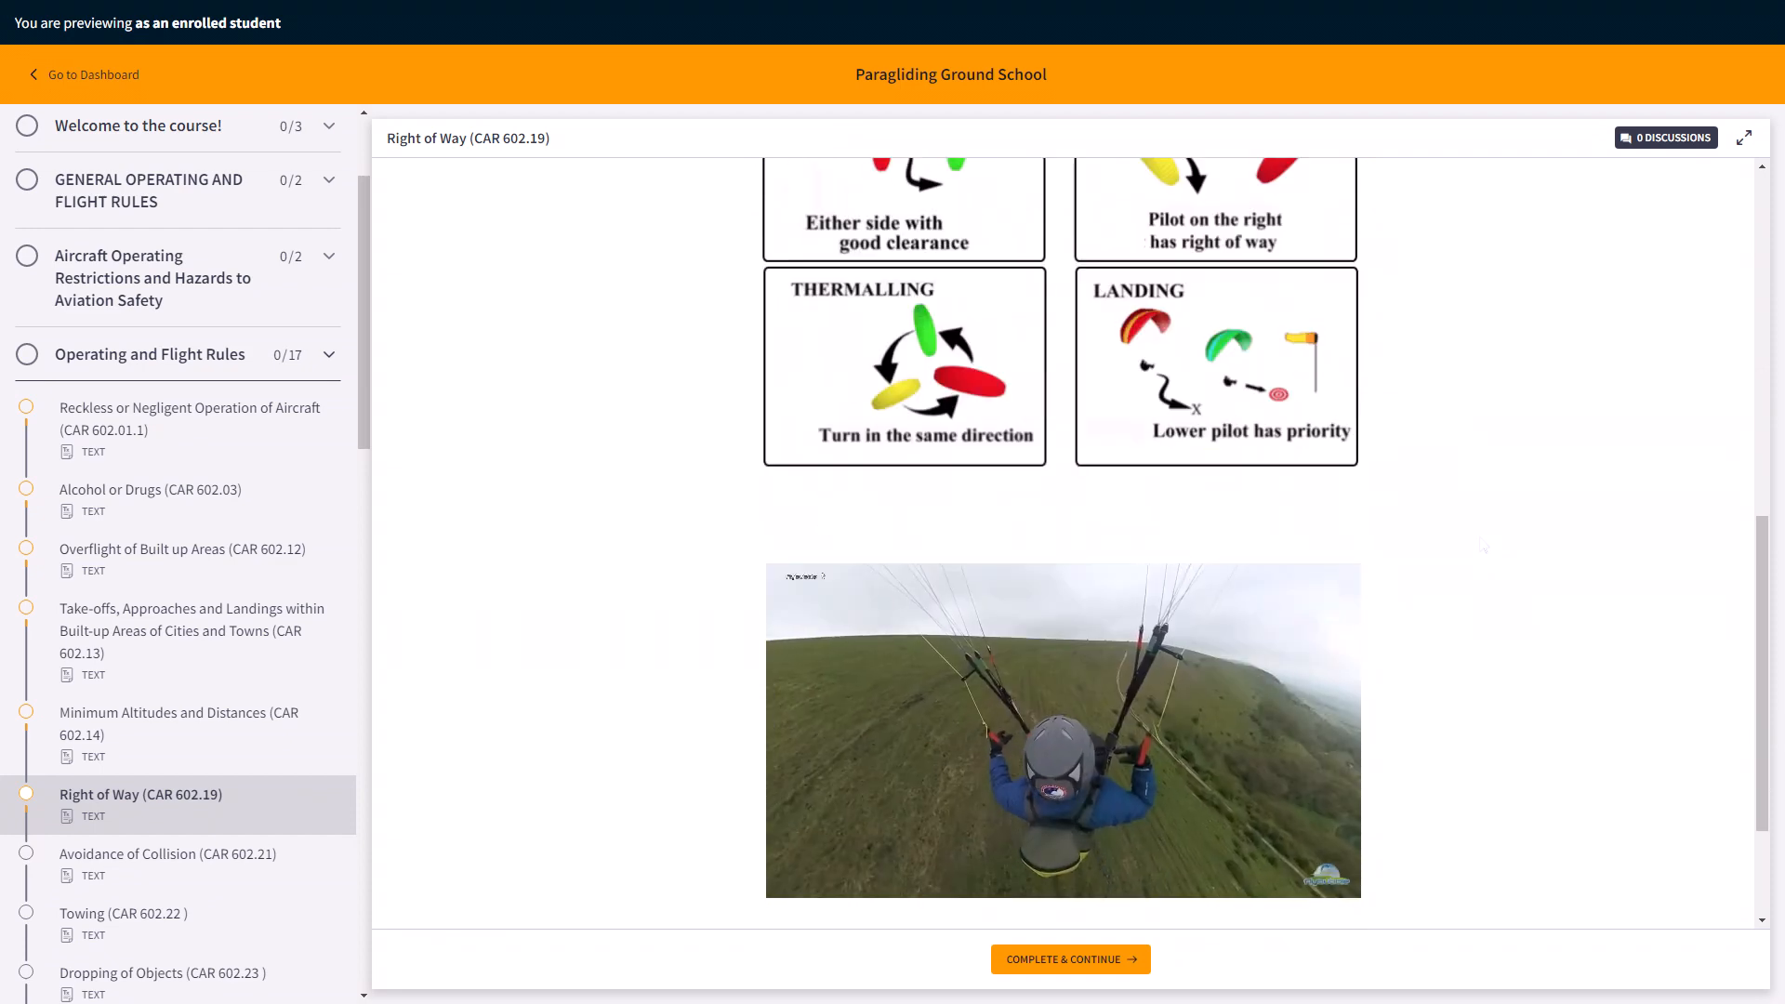
pyautogui.scroll(-3)
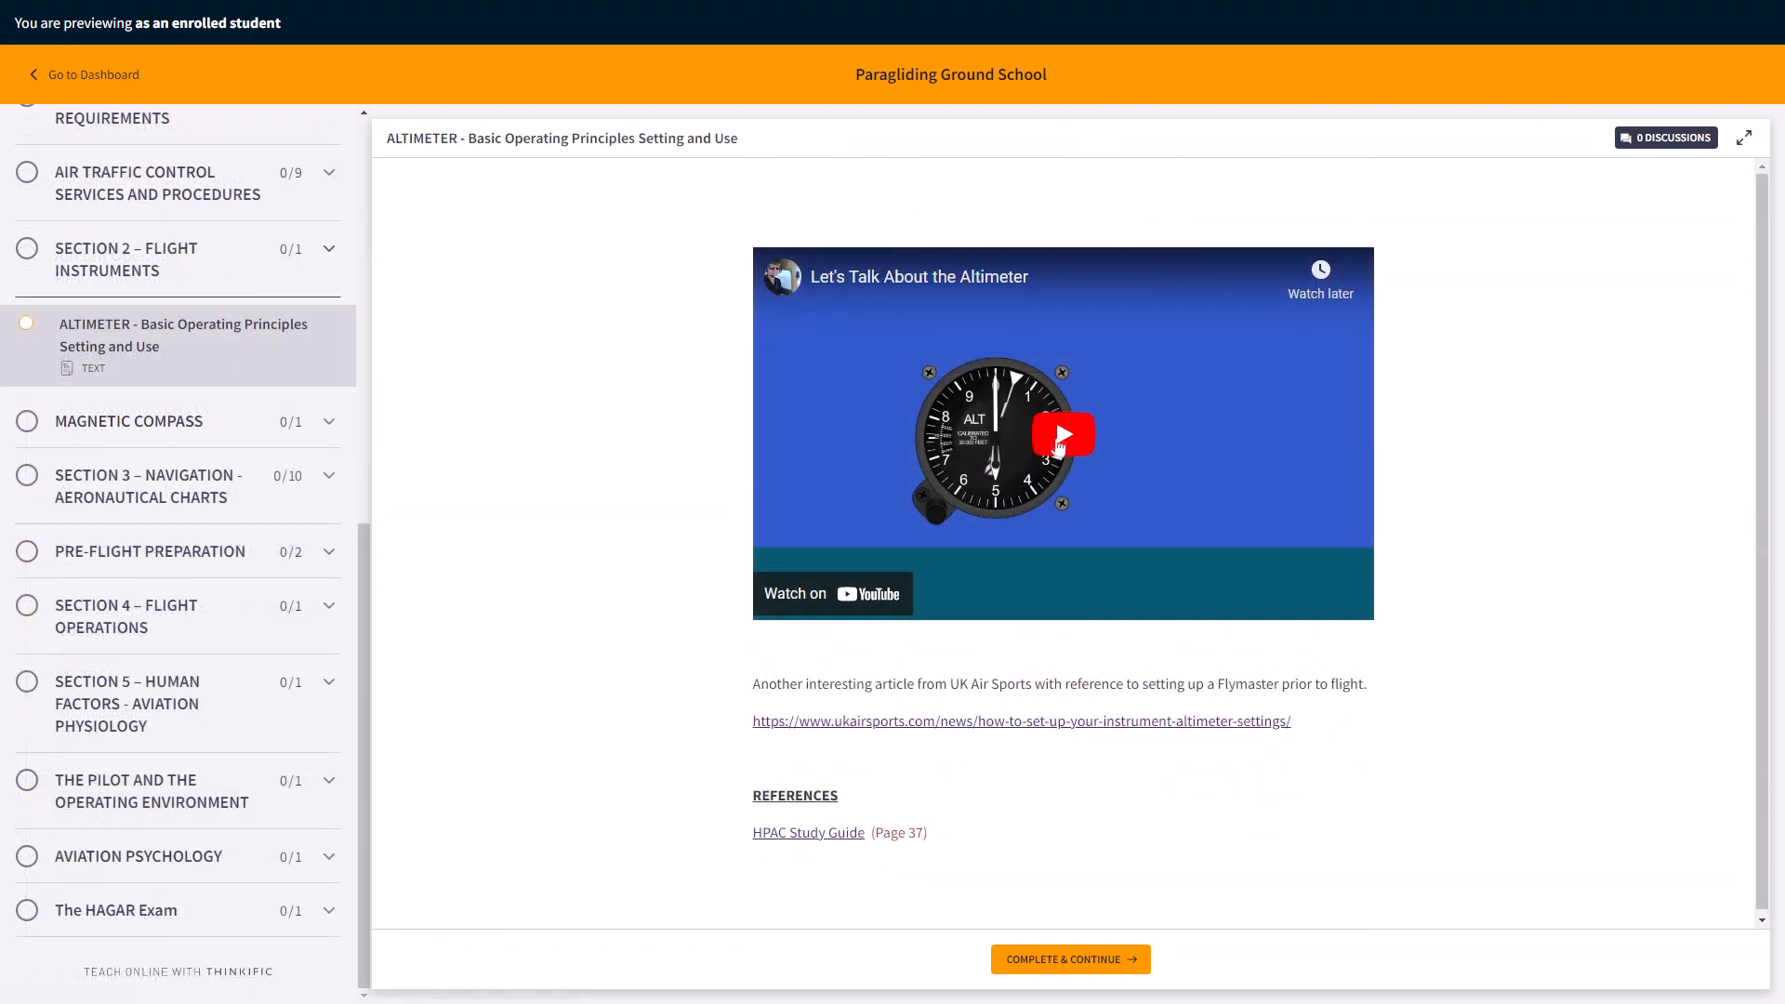
# - View the Wake Turbulence lesson and scroll through its embedded YouTube videos
pyautogui.click(1062, 433)
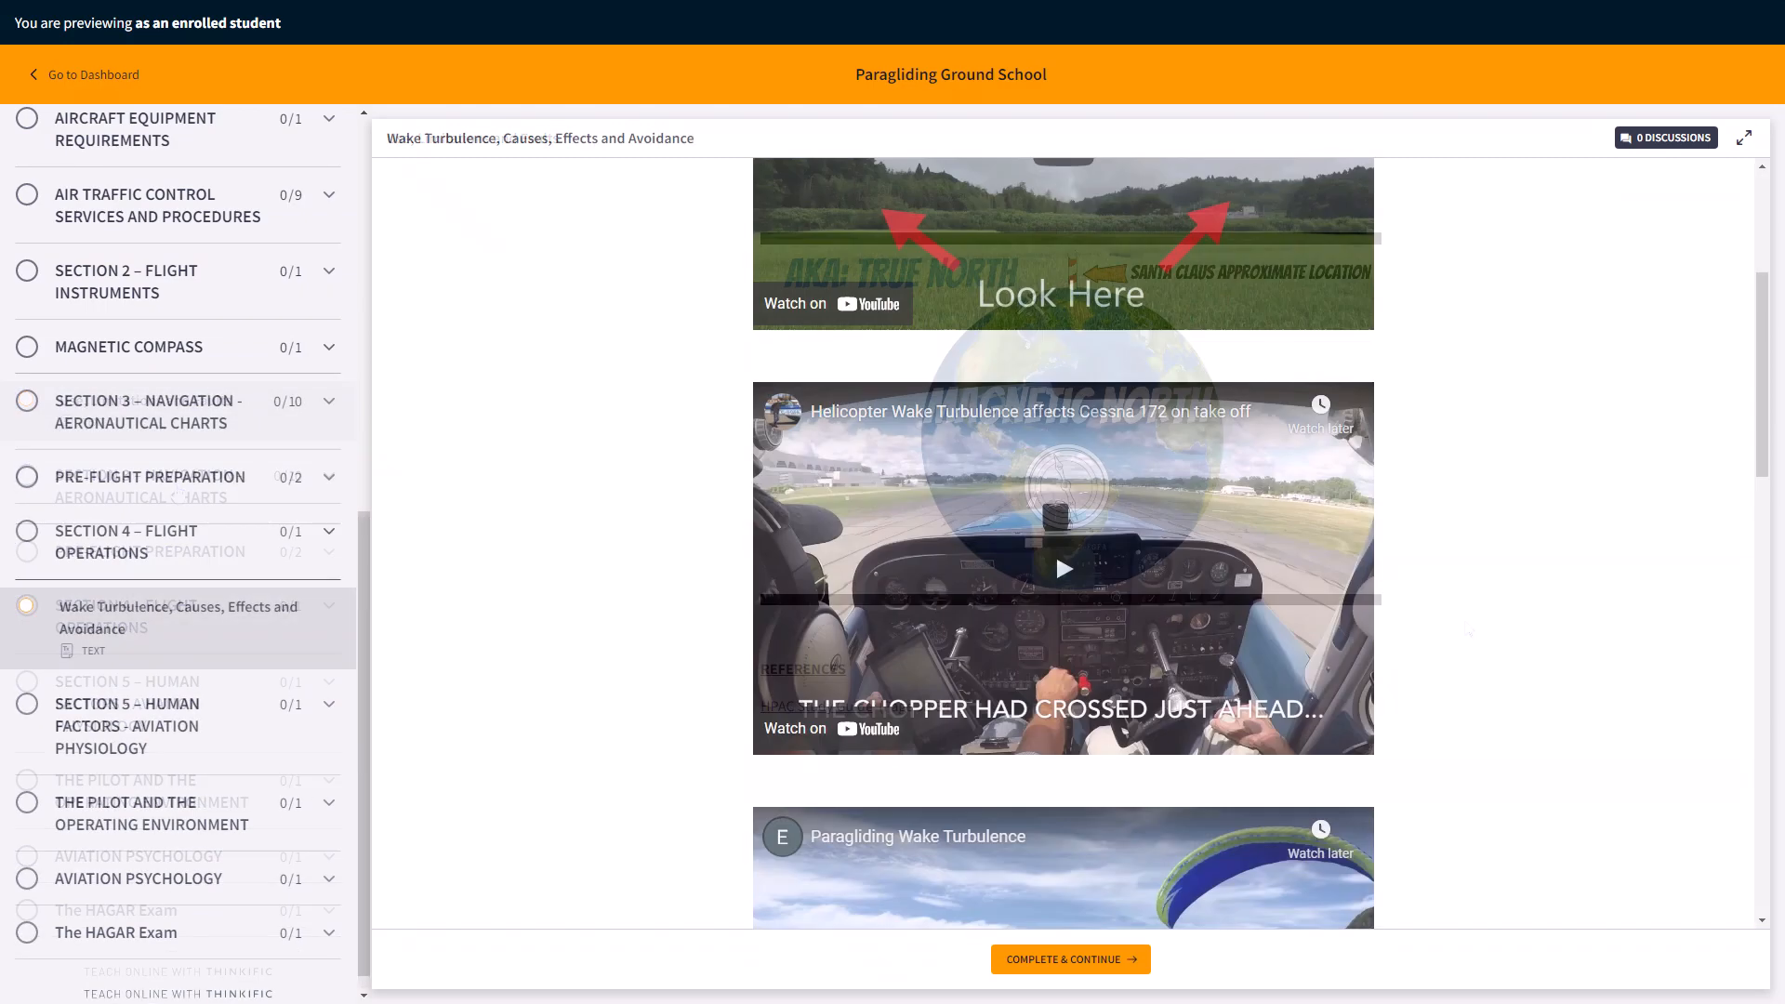
pyautogui.scroll(-3)
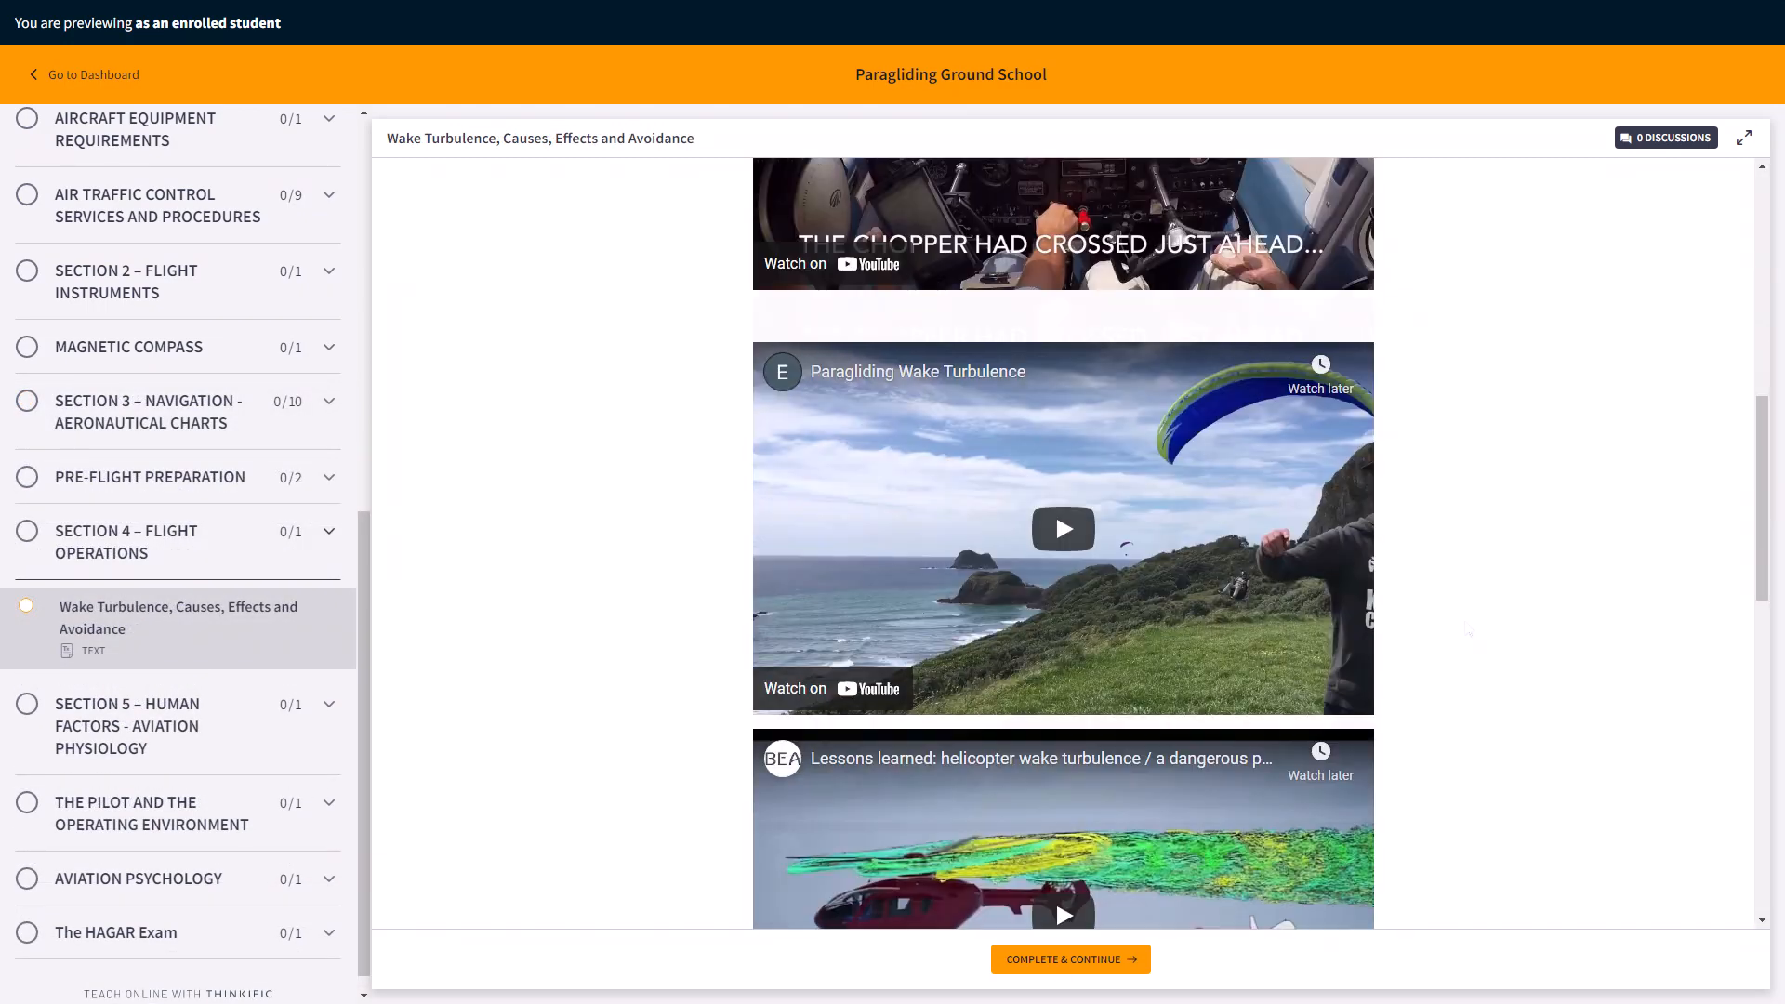
pyautogui.scroll(-3)
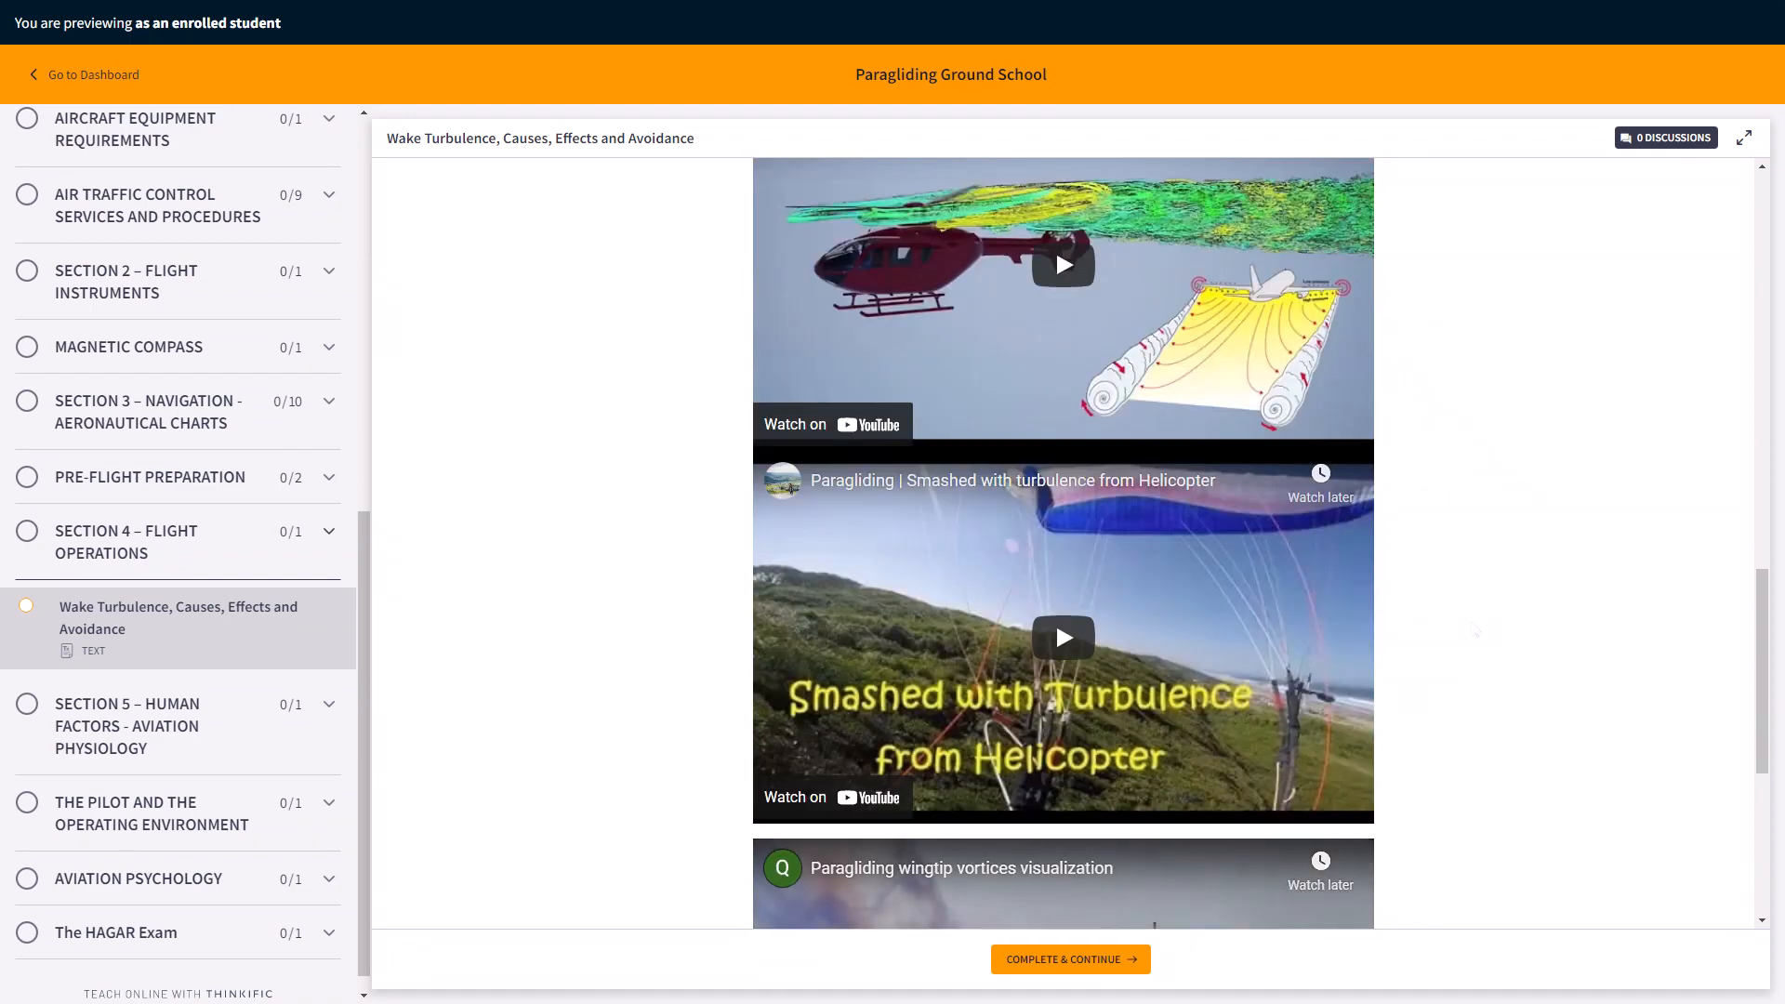
pyautogui.scroll(-3)
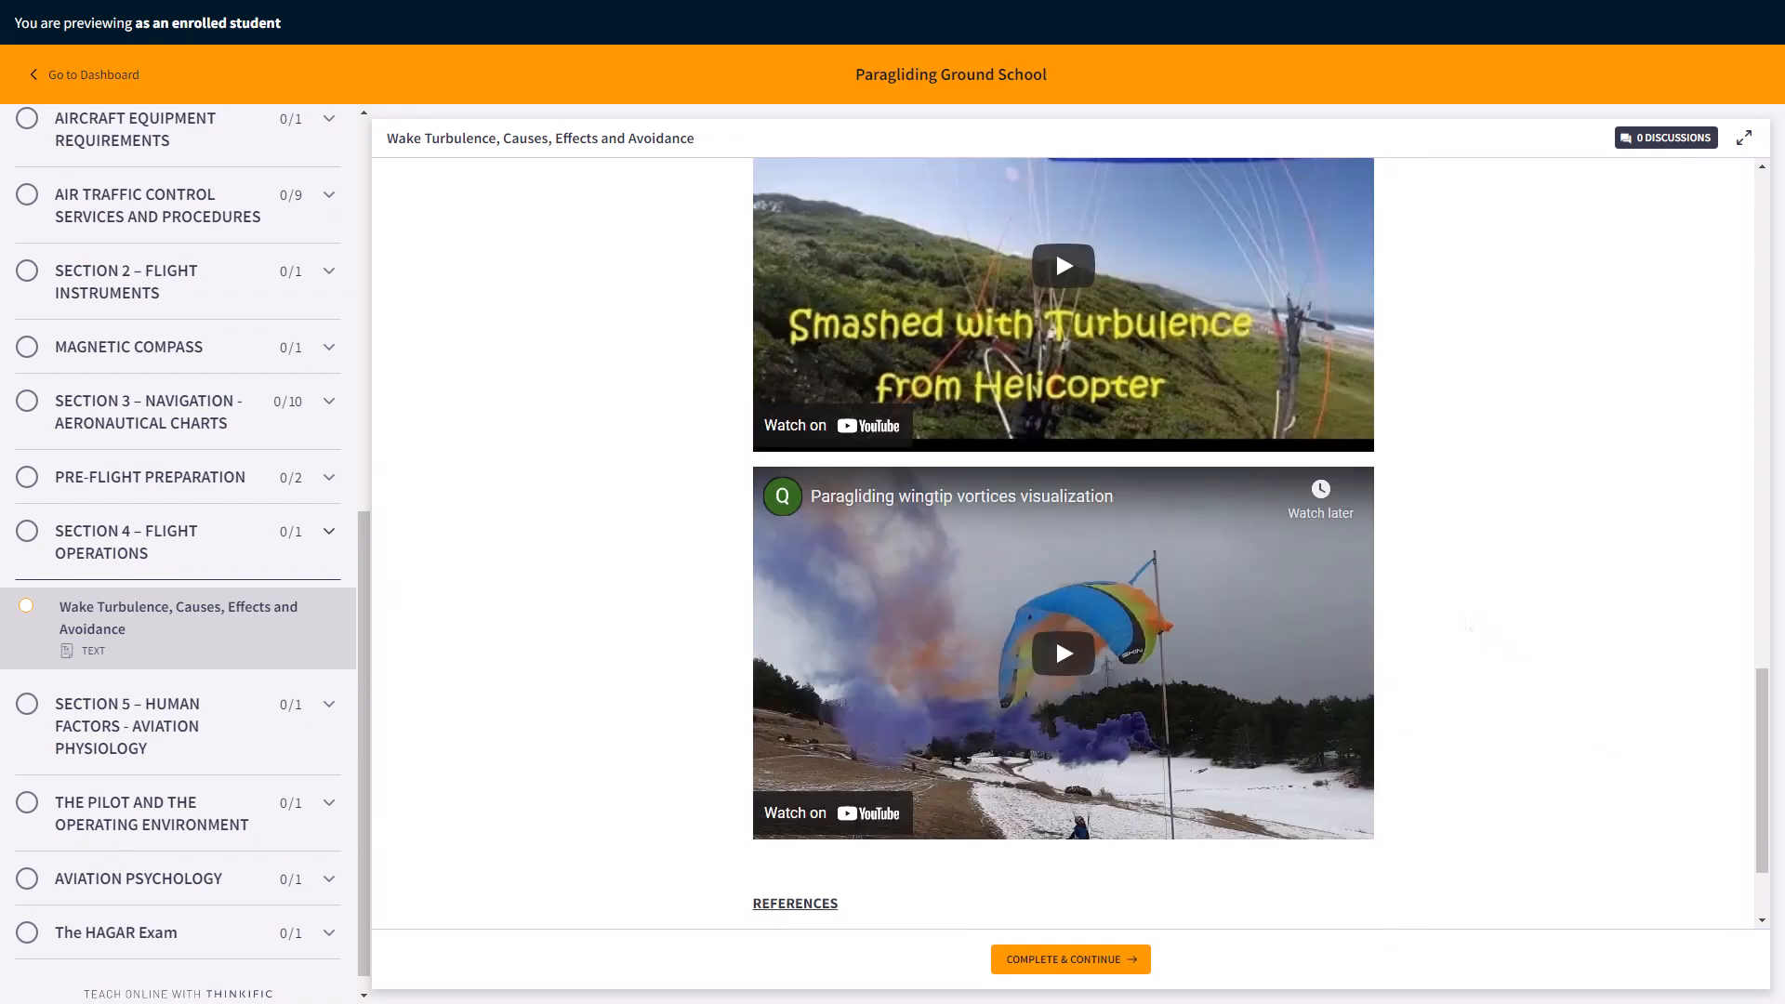
pyautogui.scroll(-3)
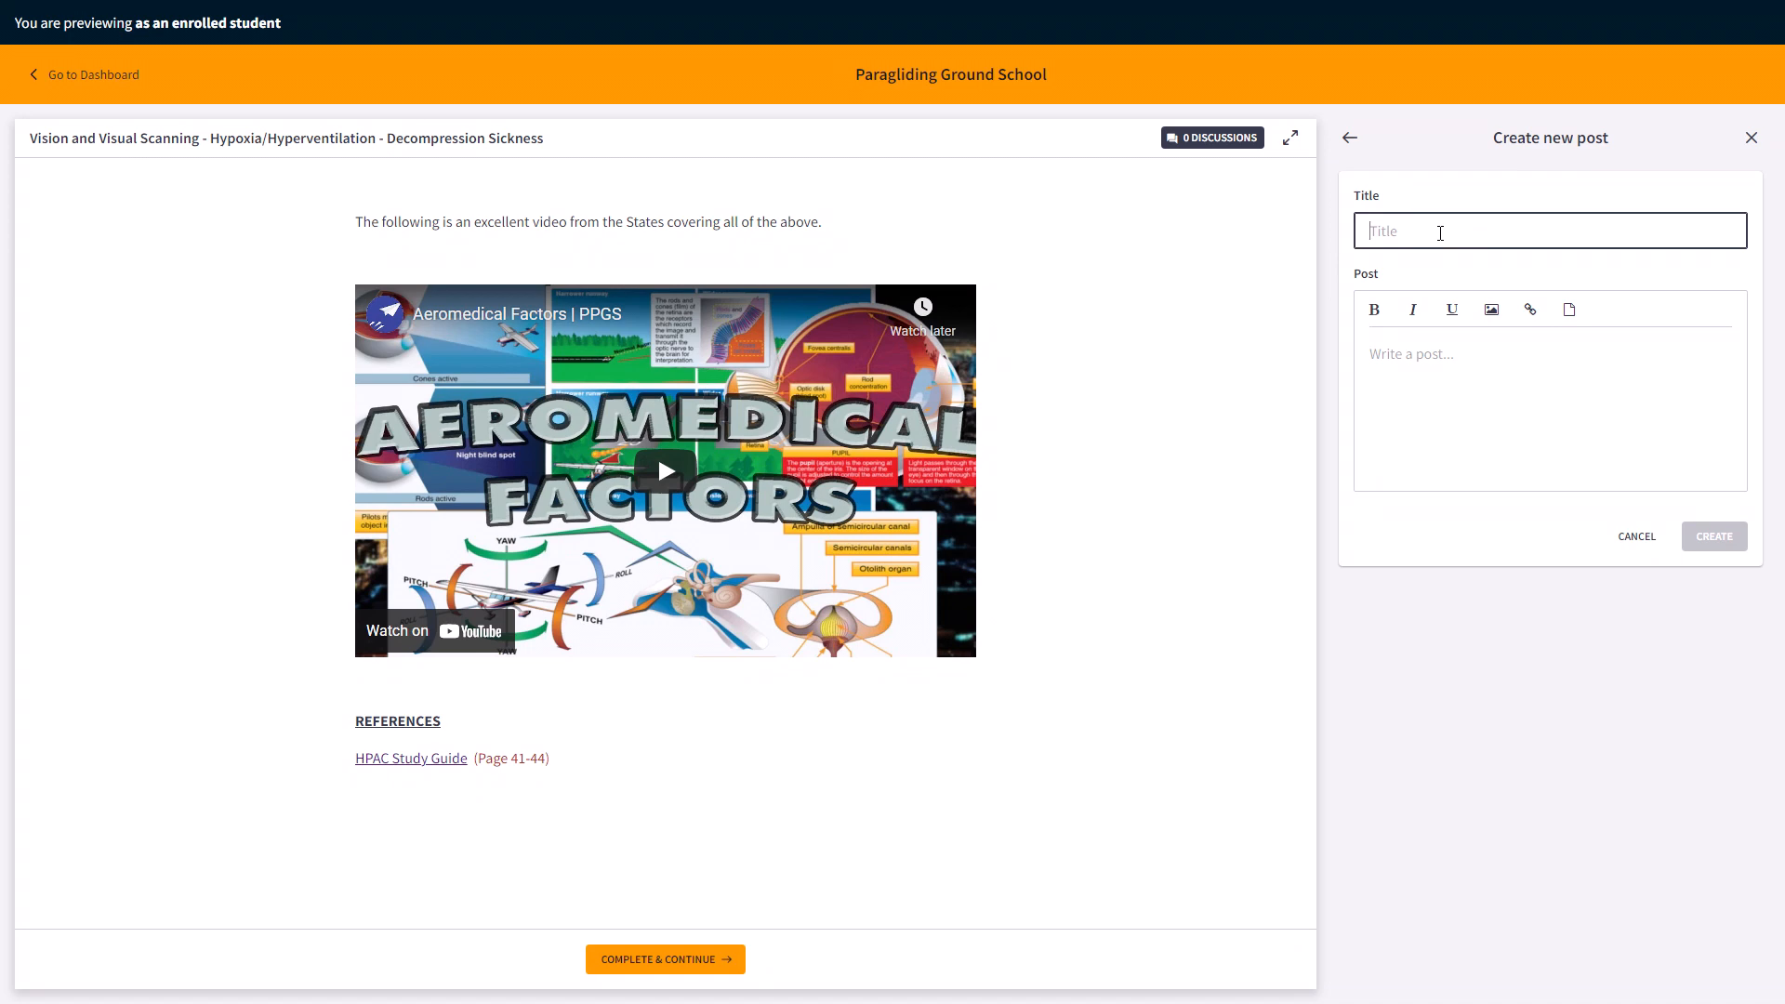
# - Start the new discussion post title with 'Qu' on the Vision and Visual Scanning lesson
pyautogui.write('Qu')
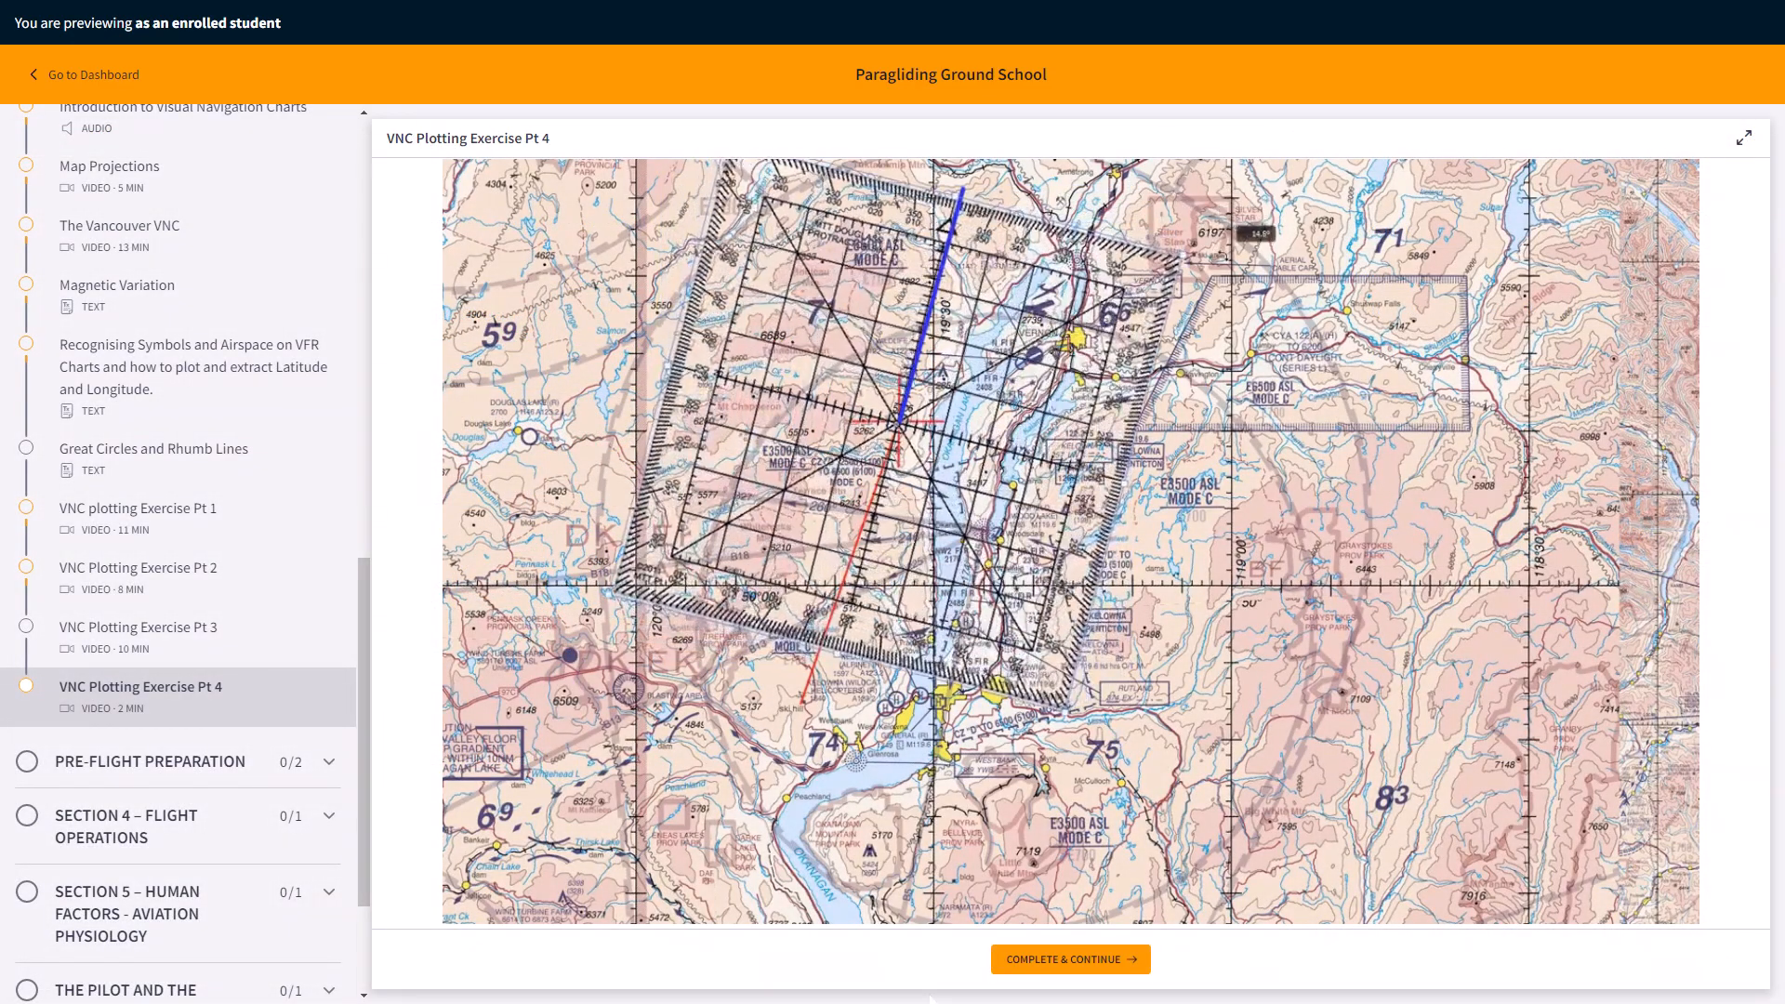
# - Switch to VNC plotting Exercise Pt 1 and play a few seconds of the video near 7:30
pyautogui.click(137, 508)
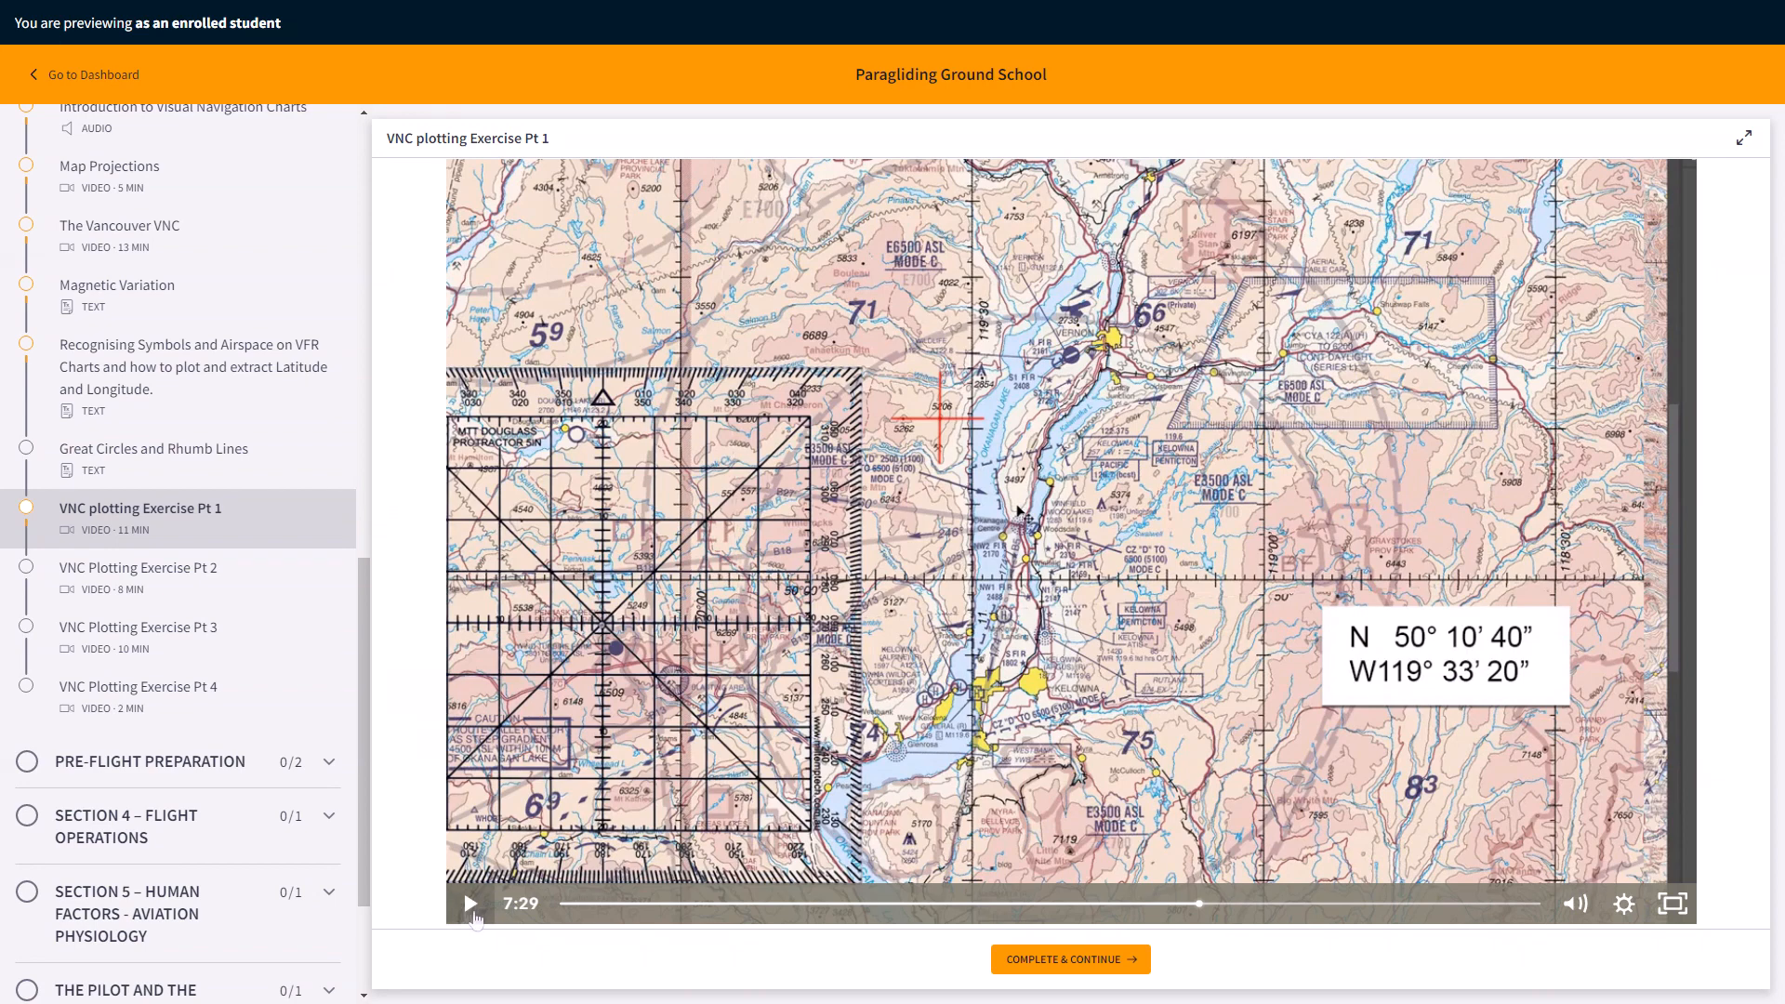
pyautogui.click(470, 903)
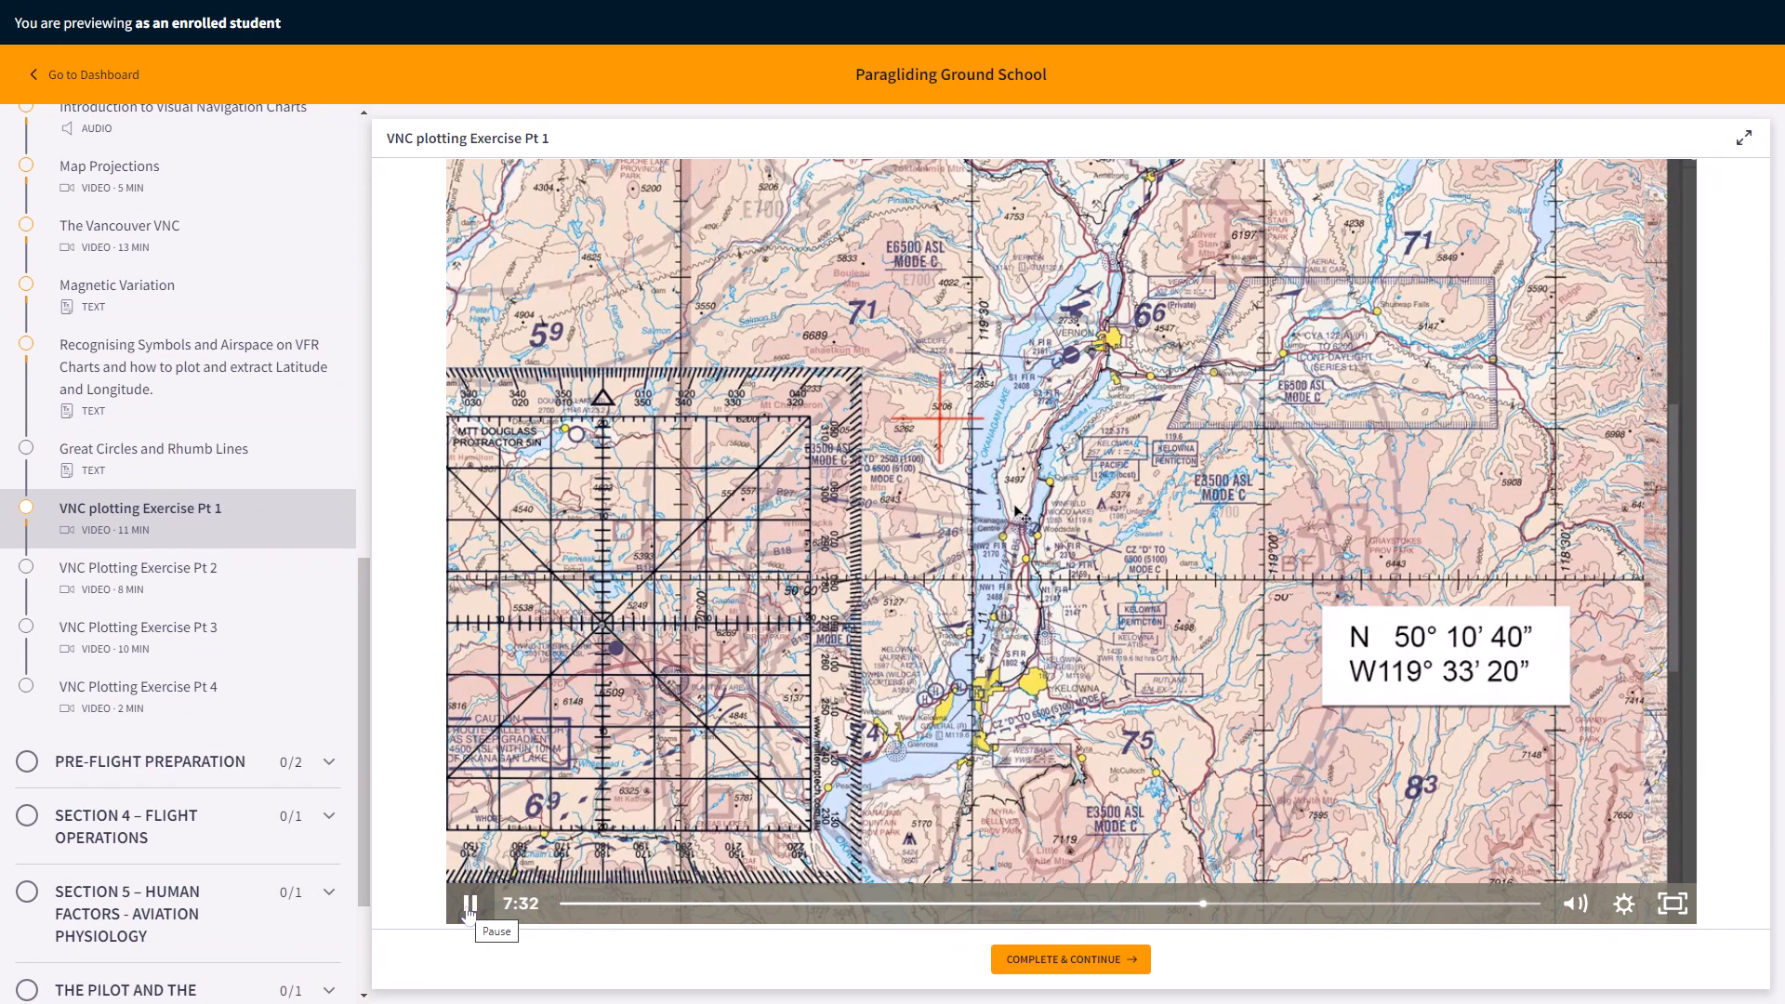
pyautogui.click(109, 537)
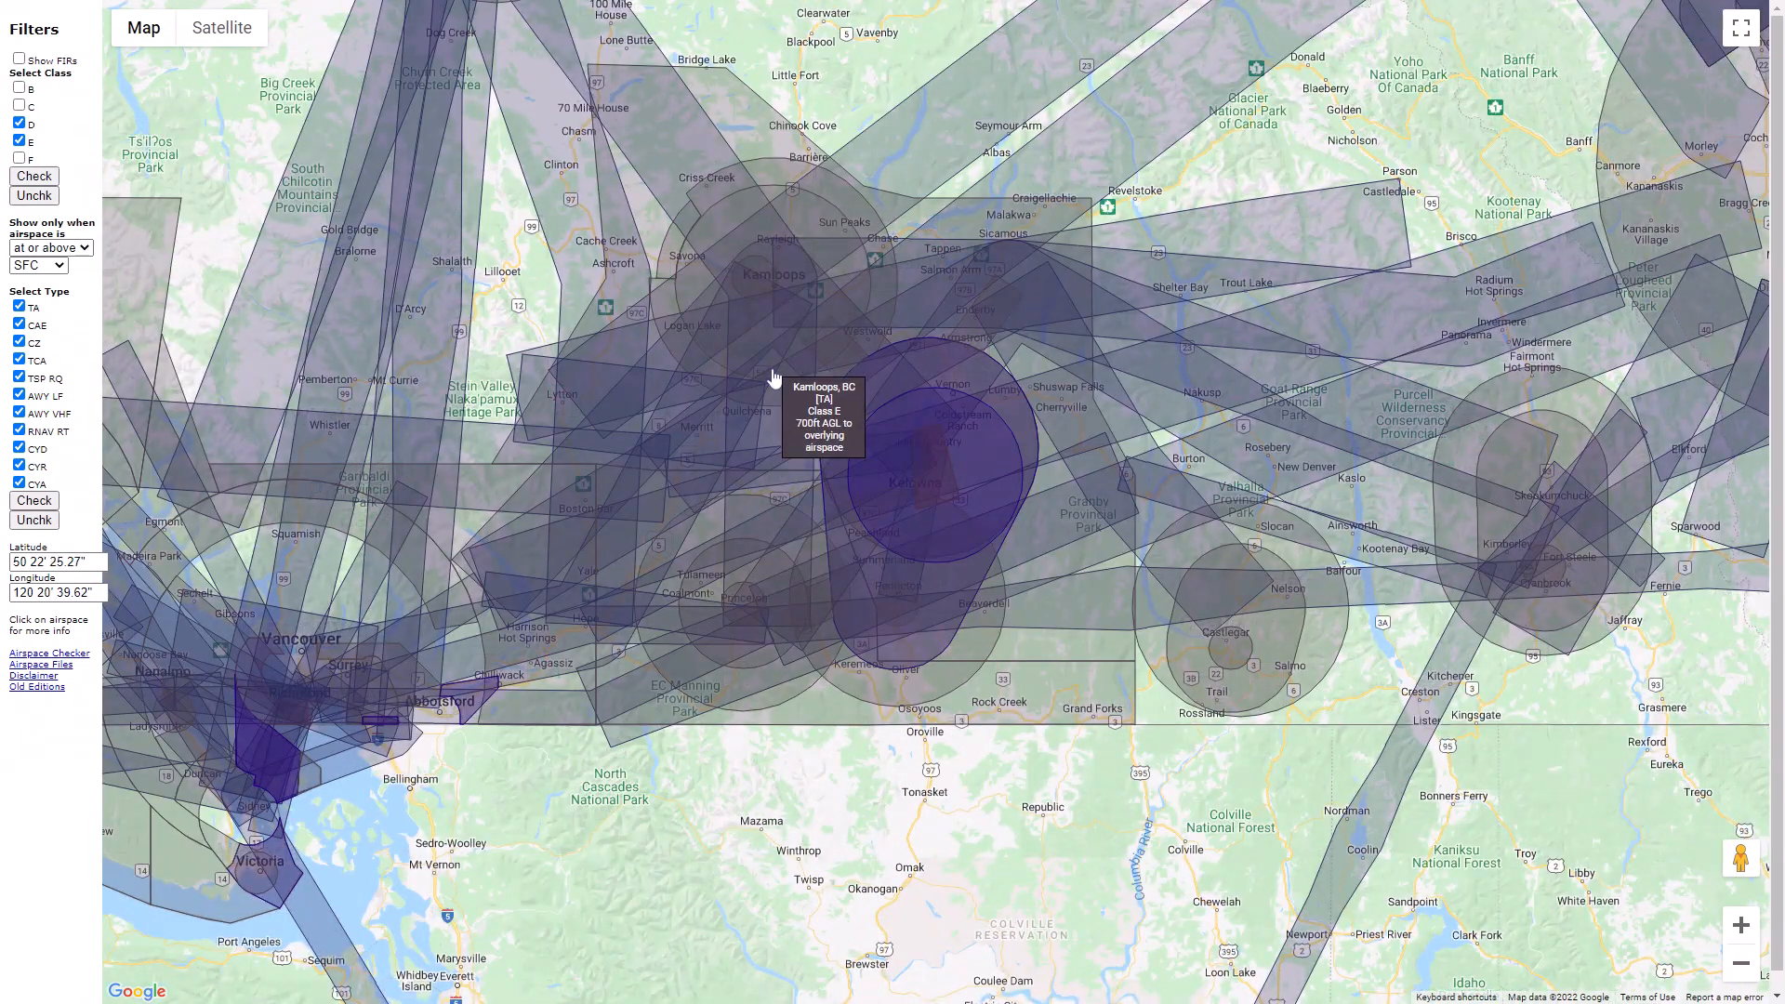
# - Show the Penticton, BC Class E airspace details on the airspace map
pyautogui.click(870, 611)
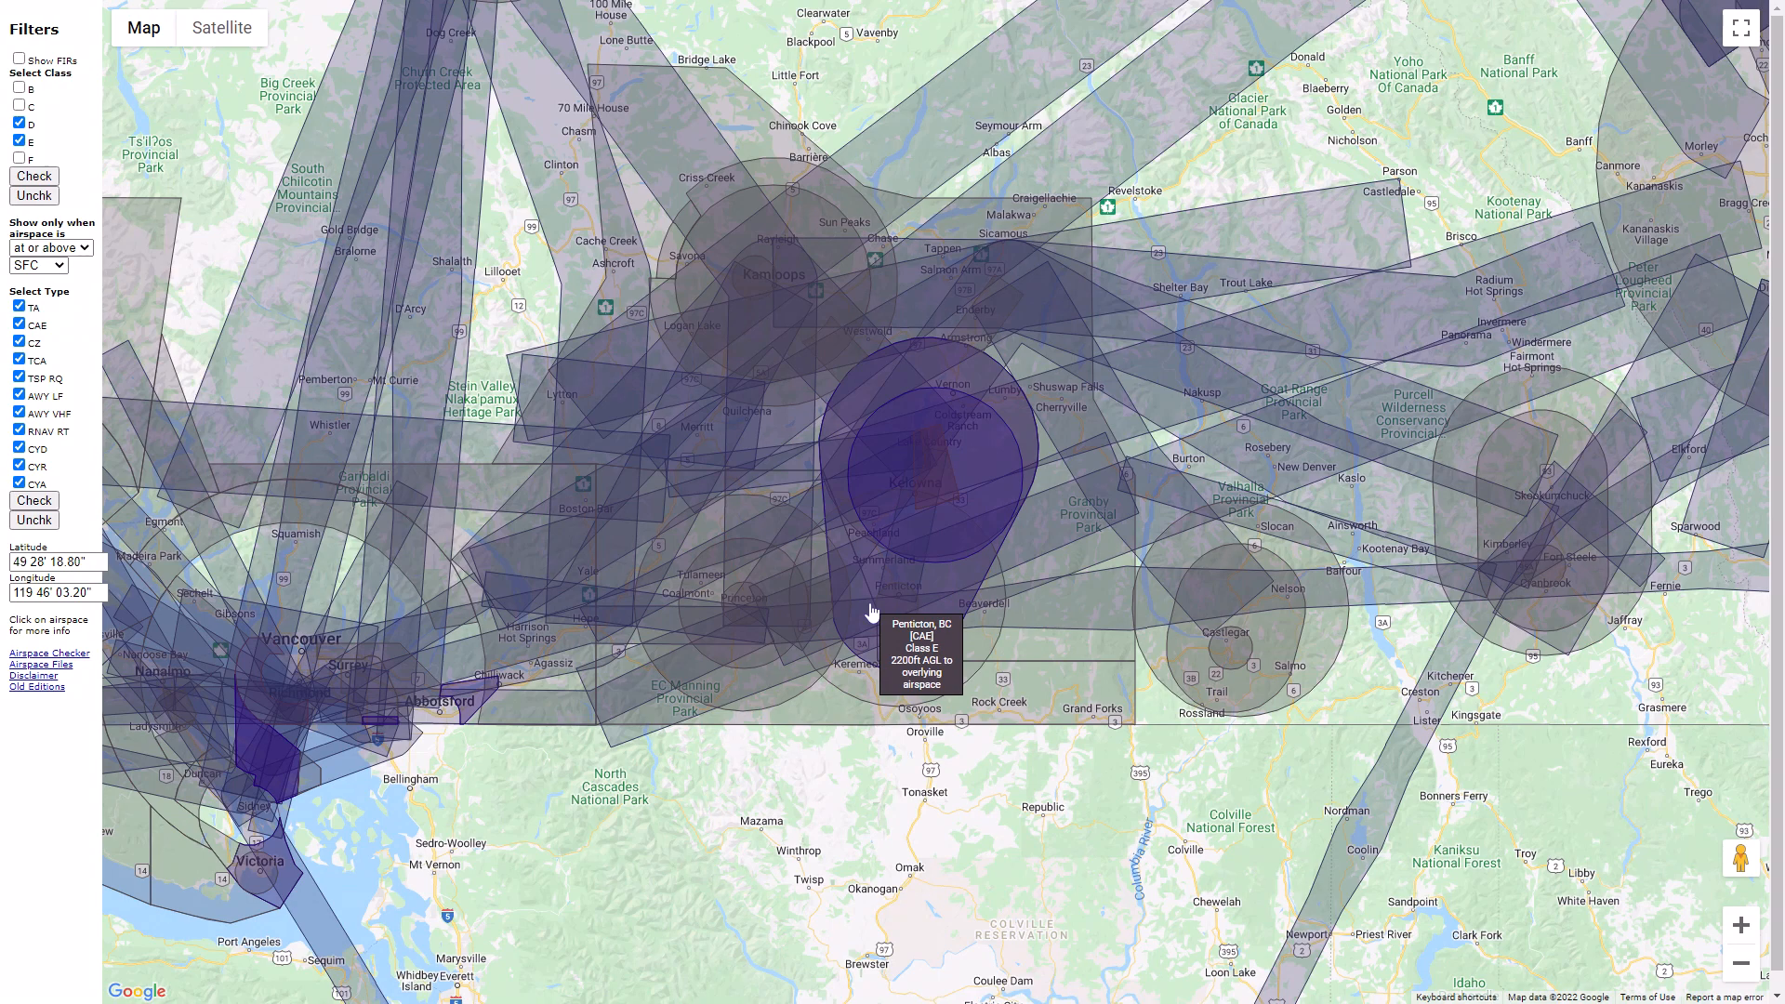